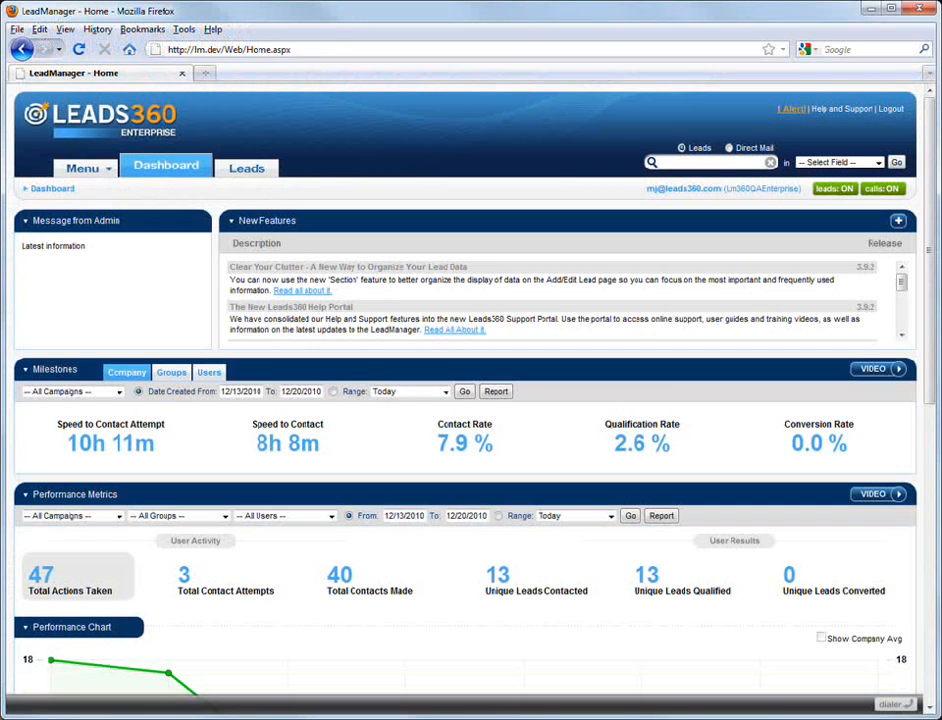
mouse_move(388, 408)
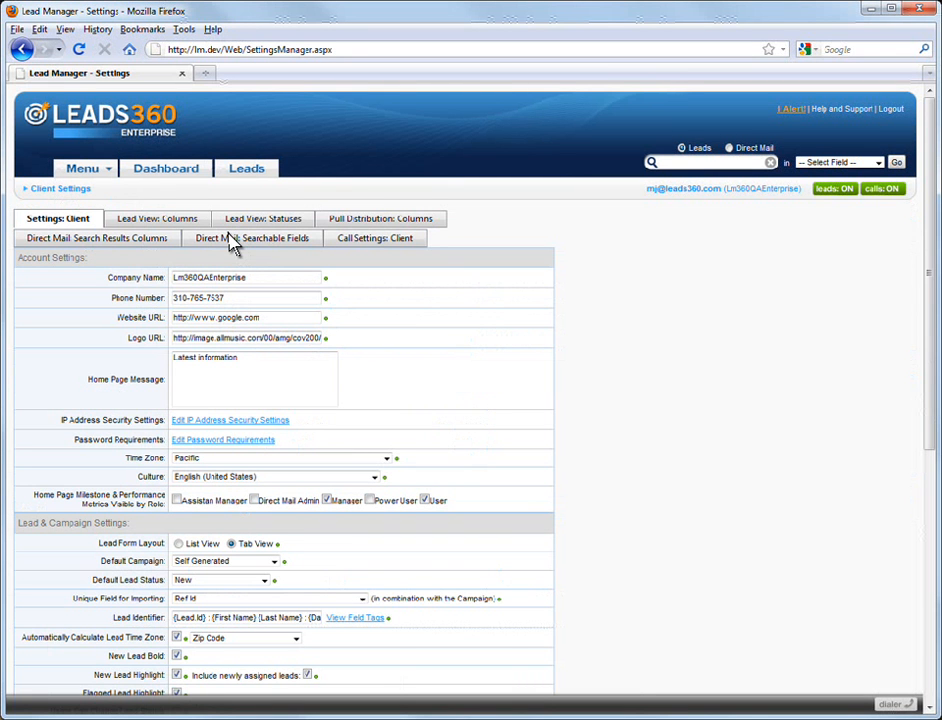
Open the Call Settings: Client tab to view the scheduled call-back whisper message.
left_click(375, 238)
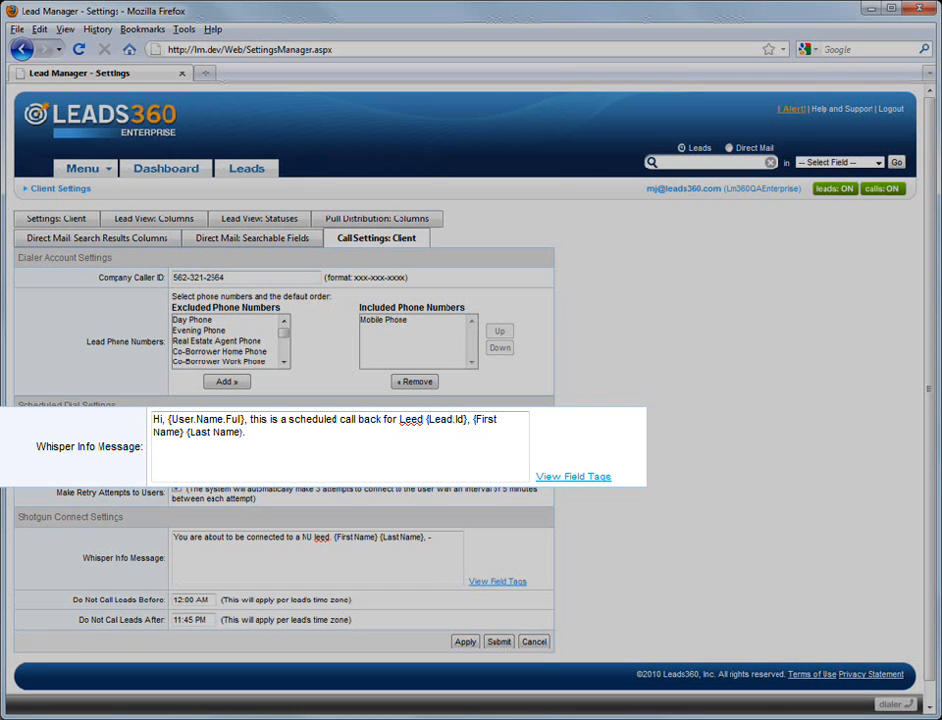
type("Hi, {User.Name.Full}, this is a scheduled call back for Lead {Lead.Id}, {First Name} {Last Name}.")
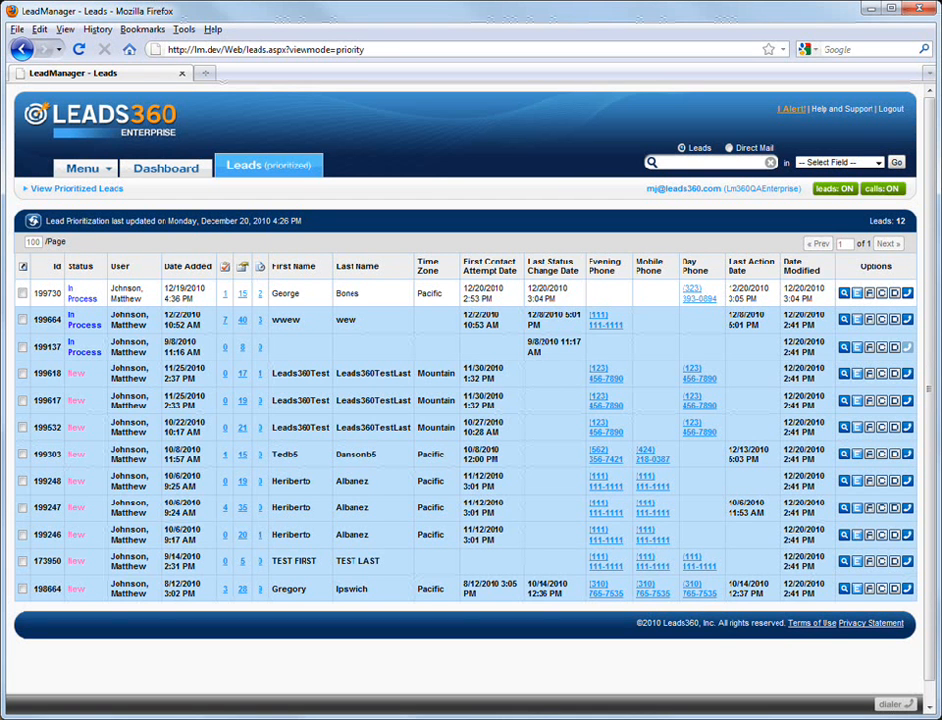
right_click(520, 358)
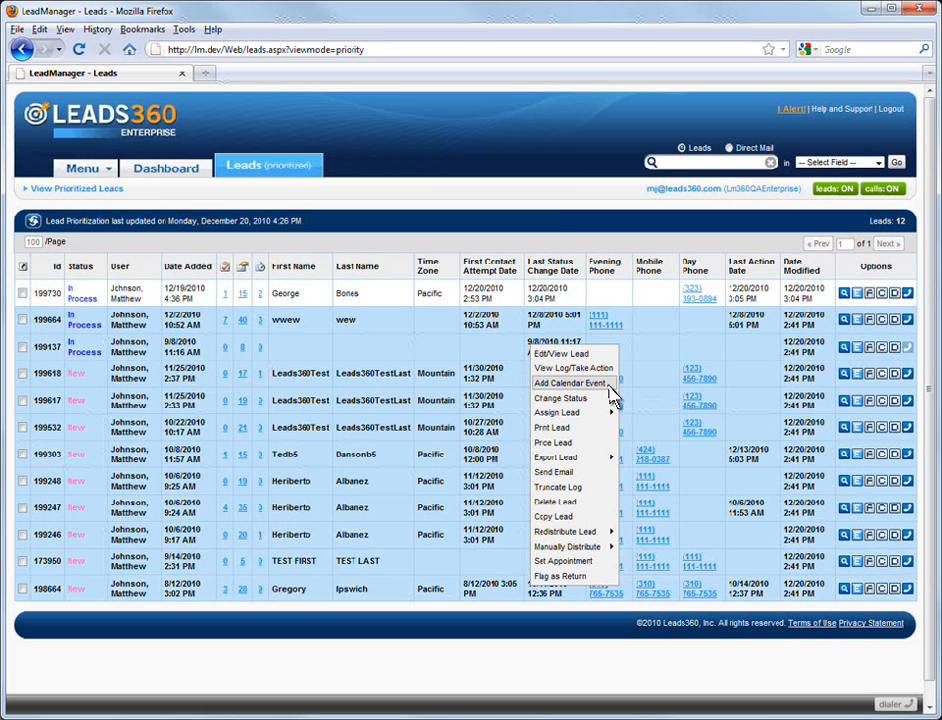
left_click(571, 383)
type("He needs to follow up on several details with her")
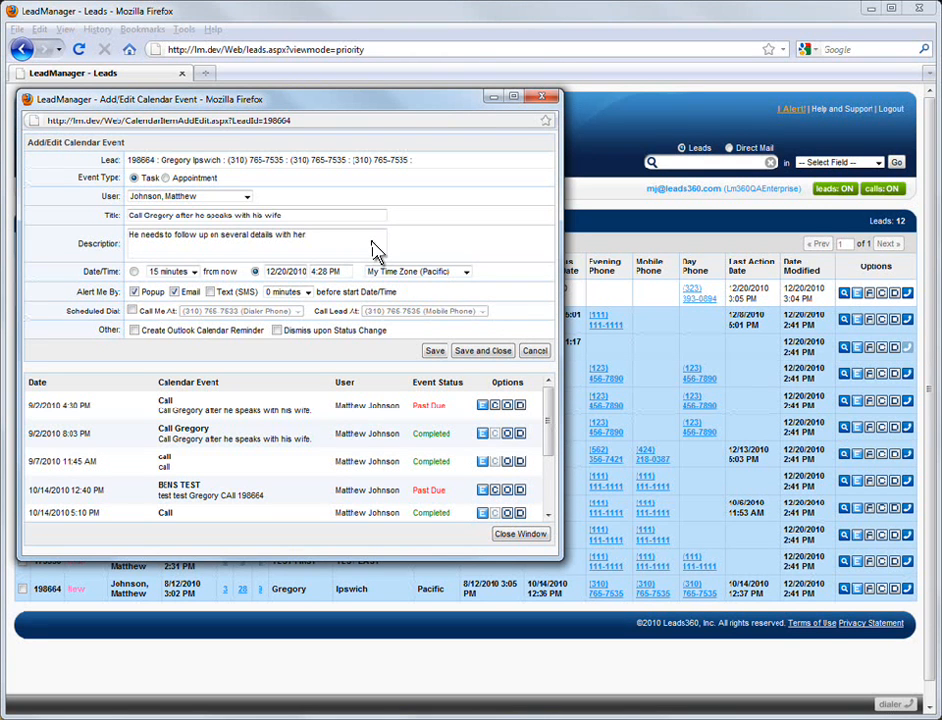
left_click(295, 271)
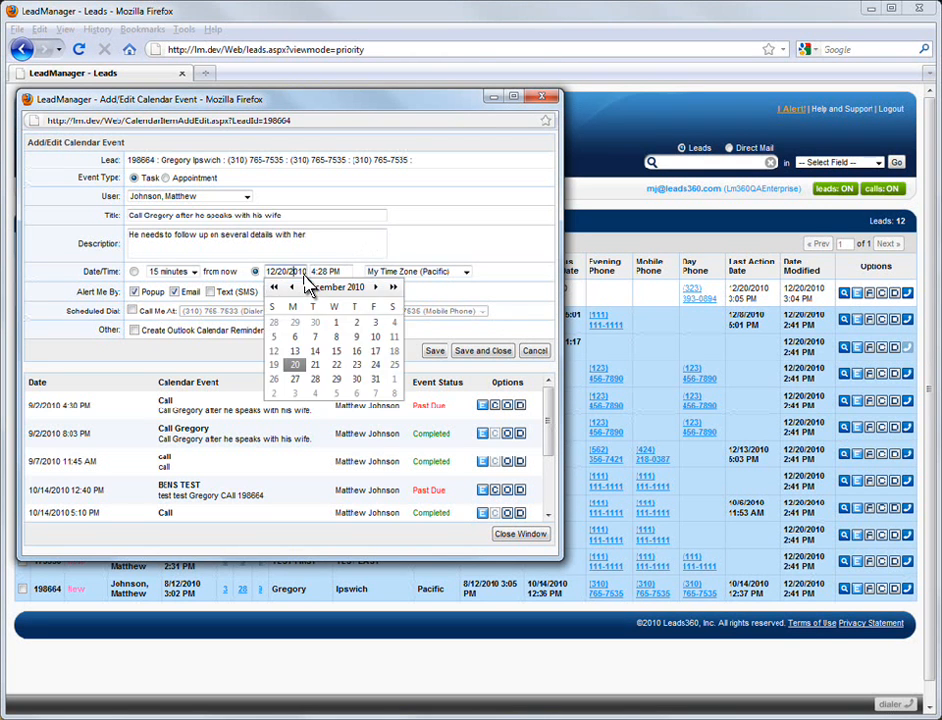
mouse_move(336, 364)
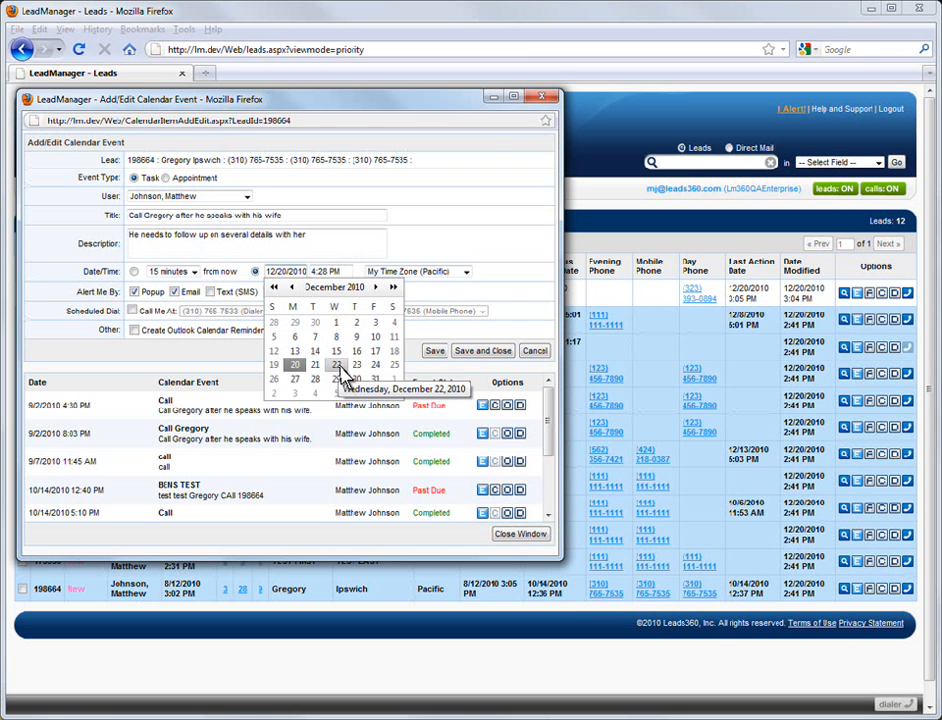
left_click(325, 271)
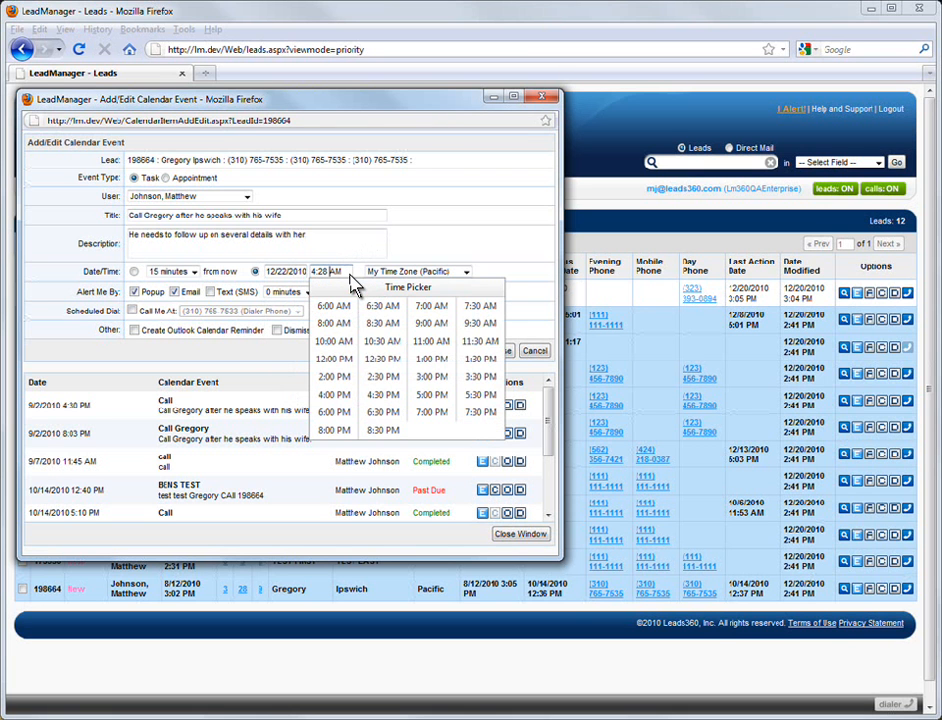
left_click(333, 376)
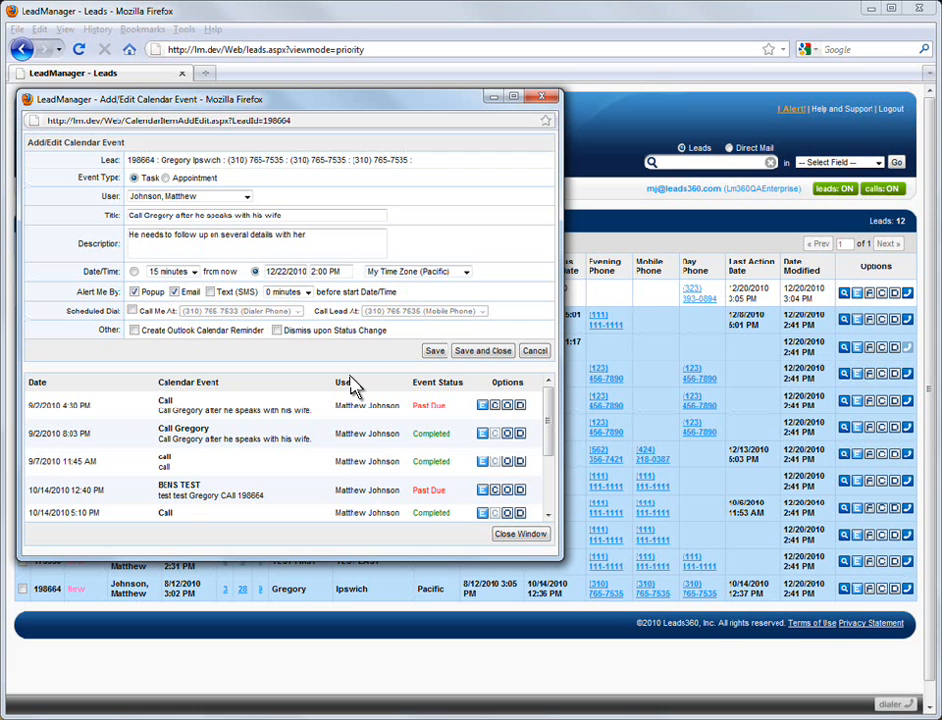
left_click(463, 271)
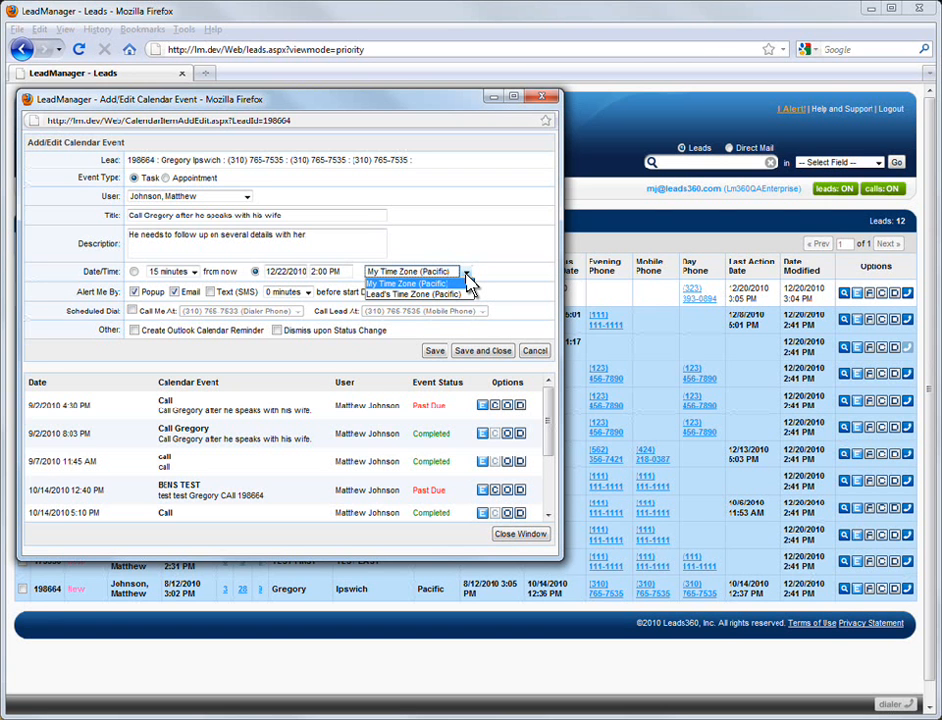
Base the task's schedule on Lead's Time Zone (Pacific).
left_click(412, 293)
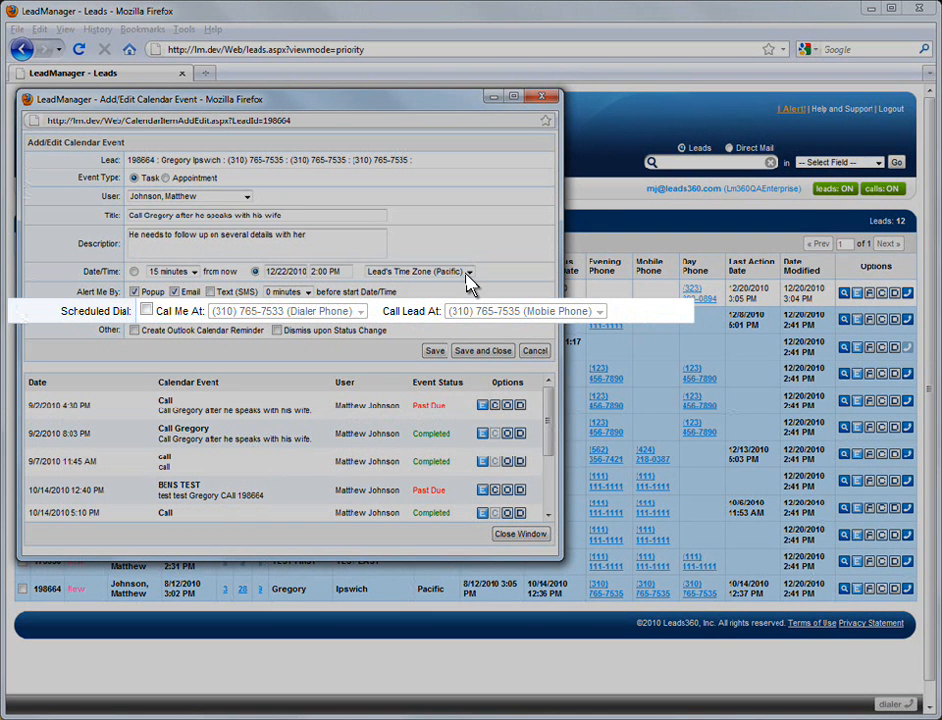
left_click(146, 310)
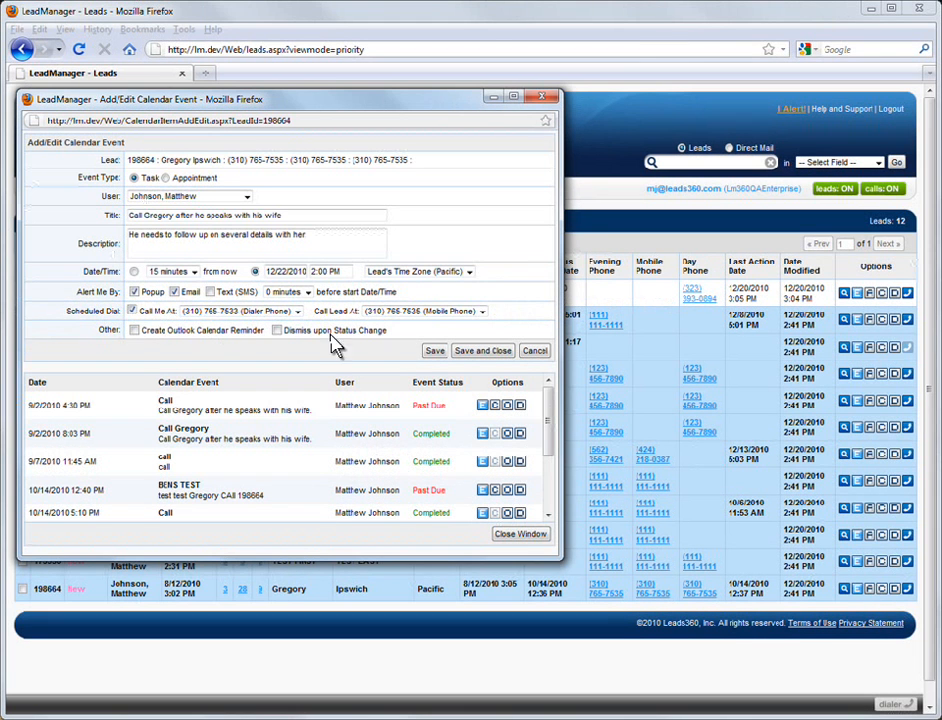
left_click(483, 350)
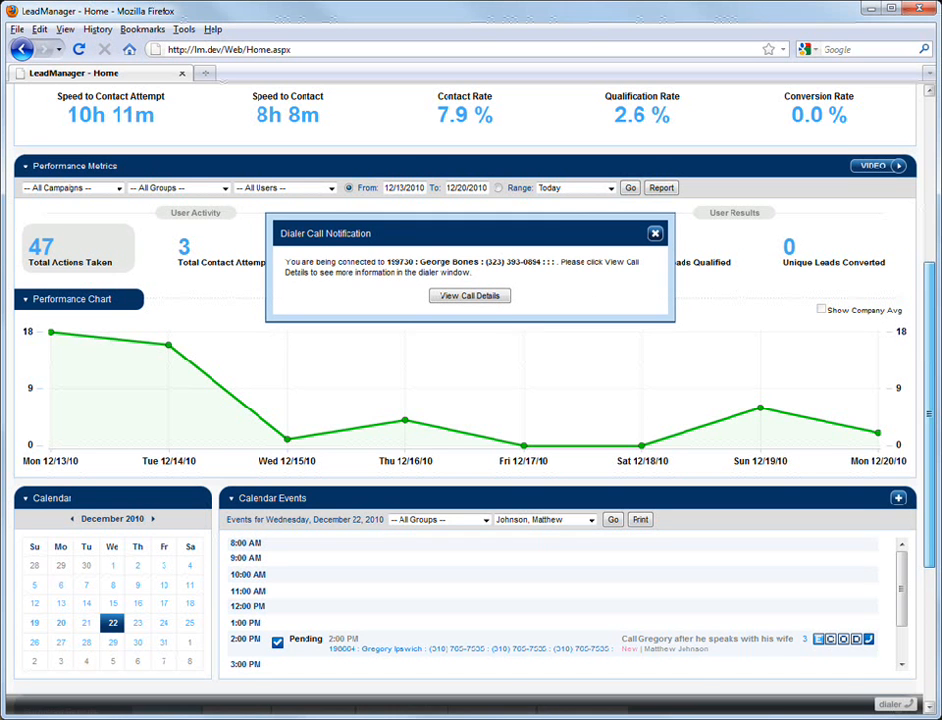
Log a Call Attempt: Left Message action noting "I left a message" for lead 199730, then hang up.
left_click(469, 295)
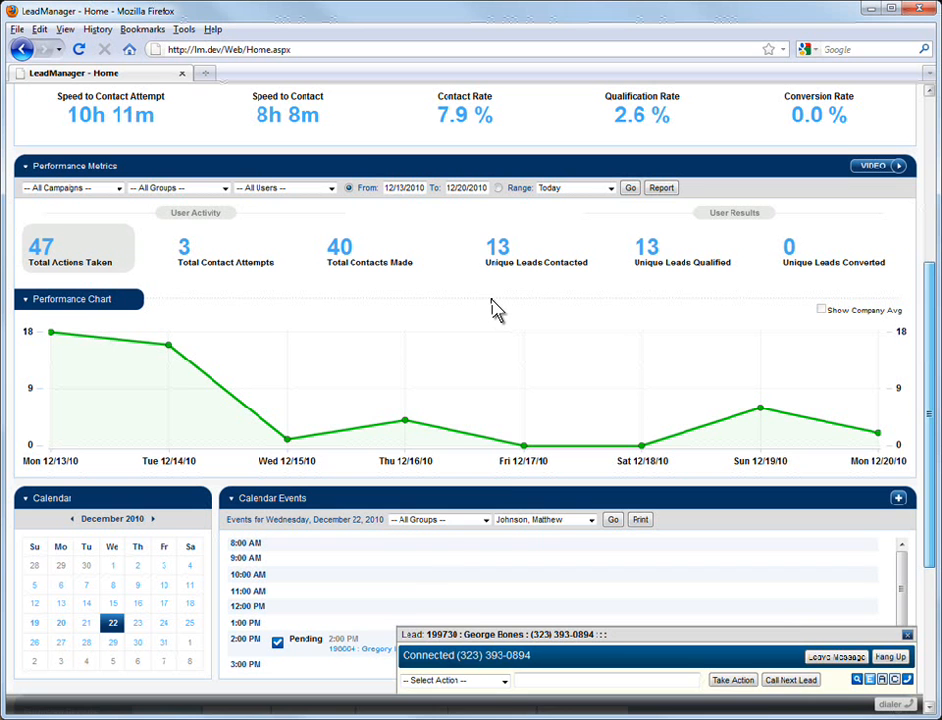
left_click(453, 680)
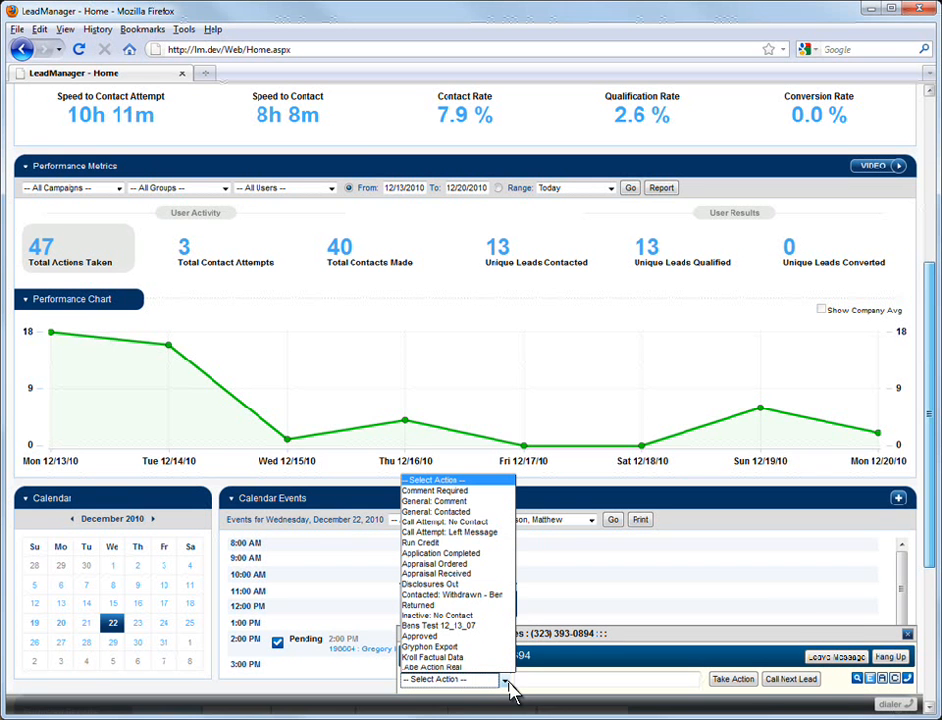
left_click(450, 532)
type("I left a message")
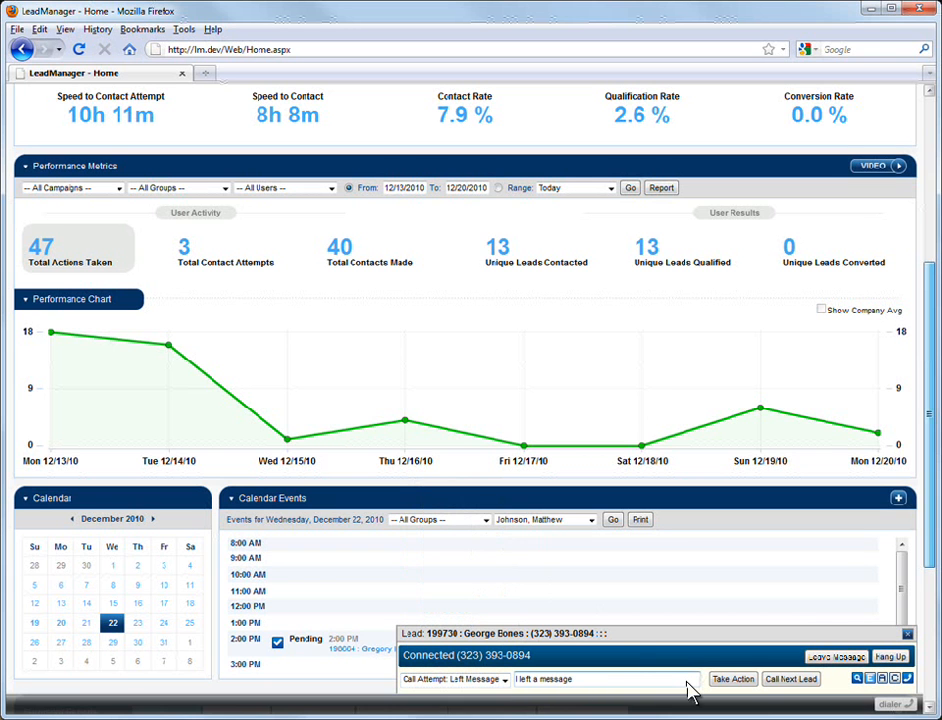
left_click(733, 679)
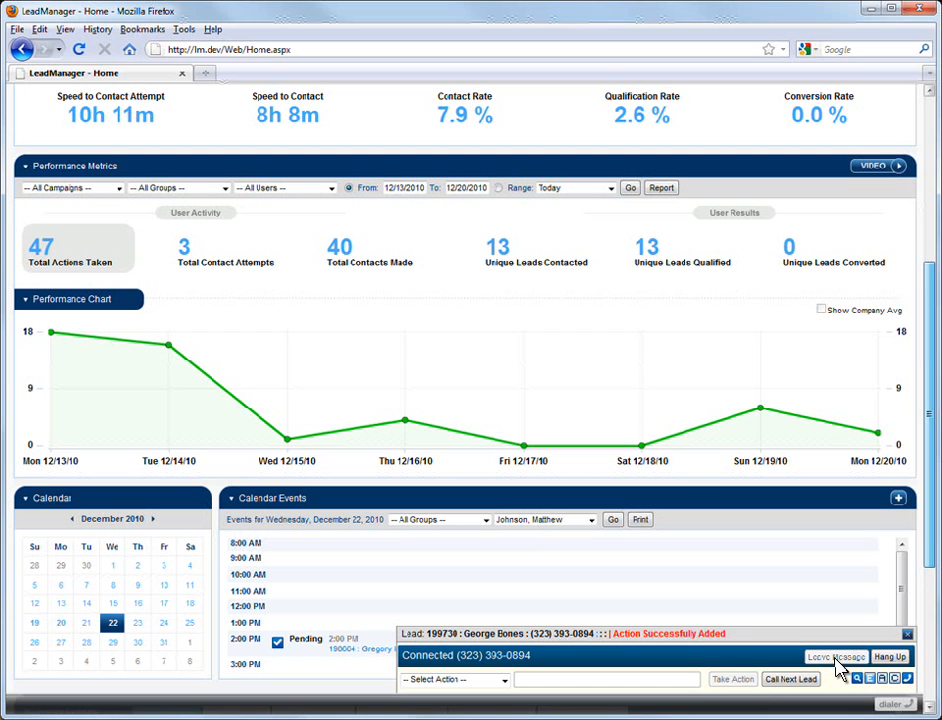
left_click(888, 656)
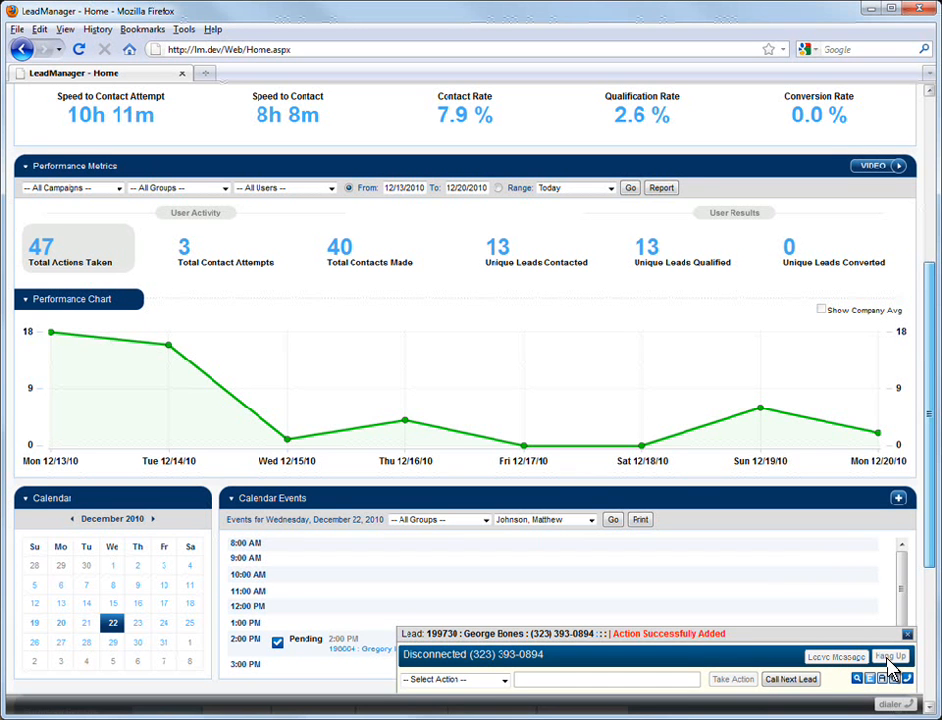